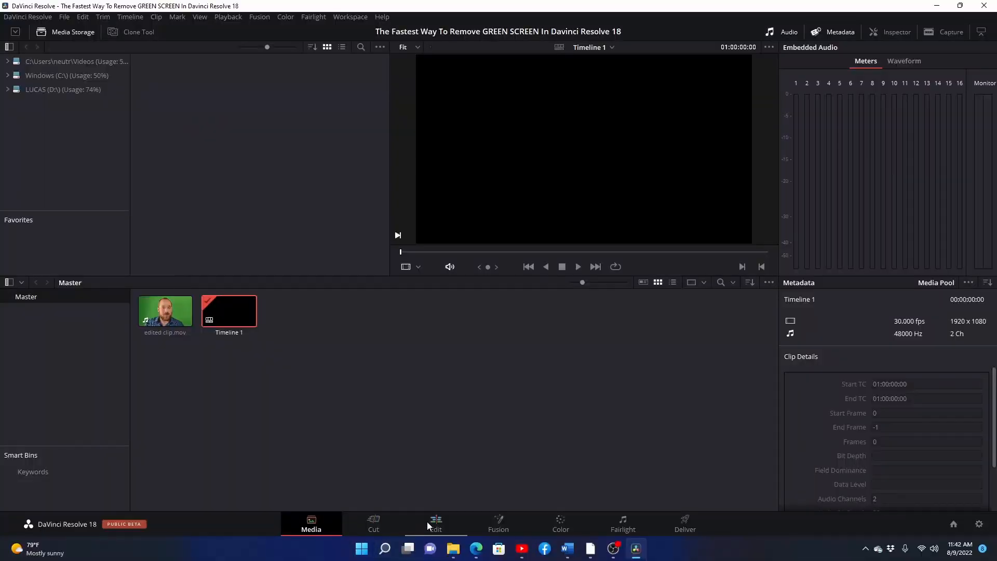
- Switch to the Edit page with the green-screen clip on the timeline and find 3D Keyer in Effects
click(435, 523)
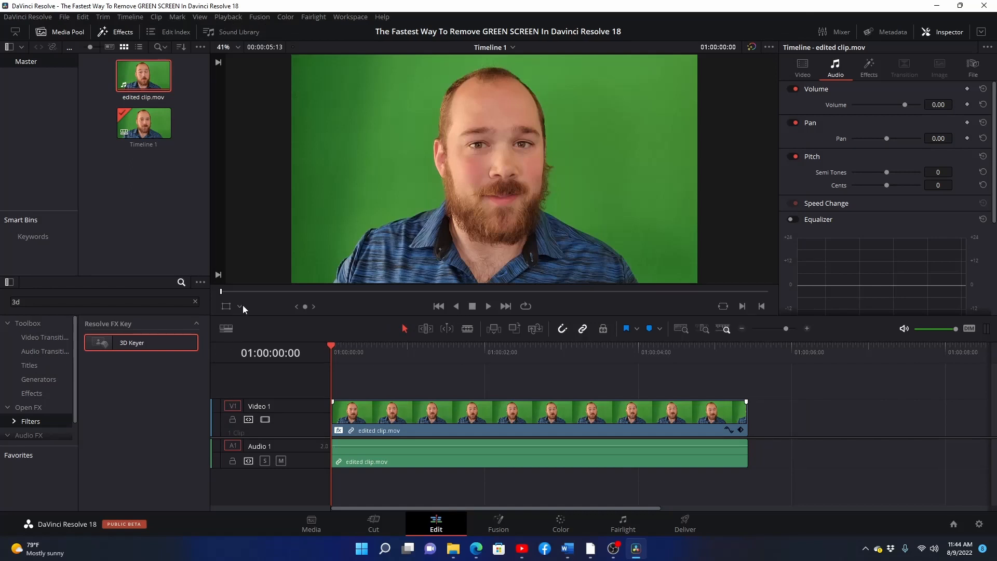
- Set the viewer overlay mode to Open FX Overlay instead of the transform overlay
click(240, 306)
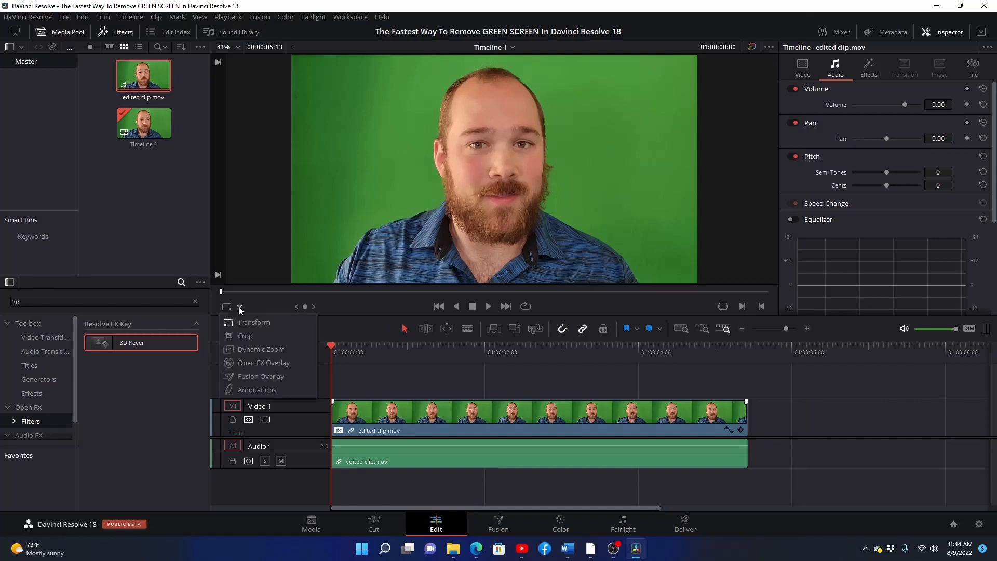
mouse_move(253, 324)
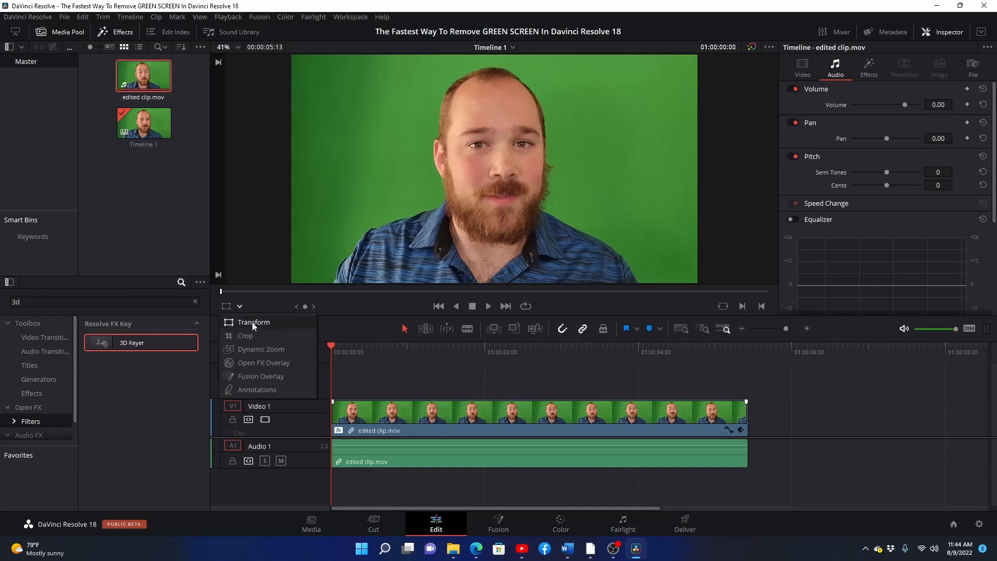
mouse_move(263, 362)
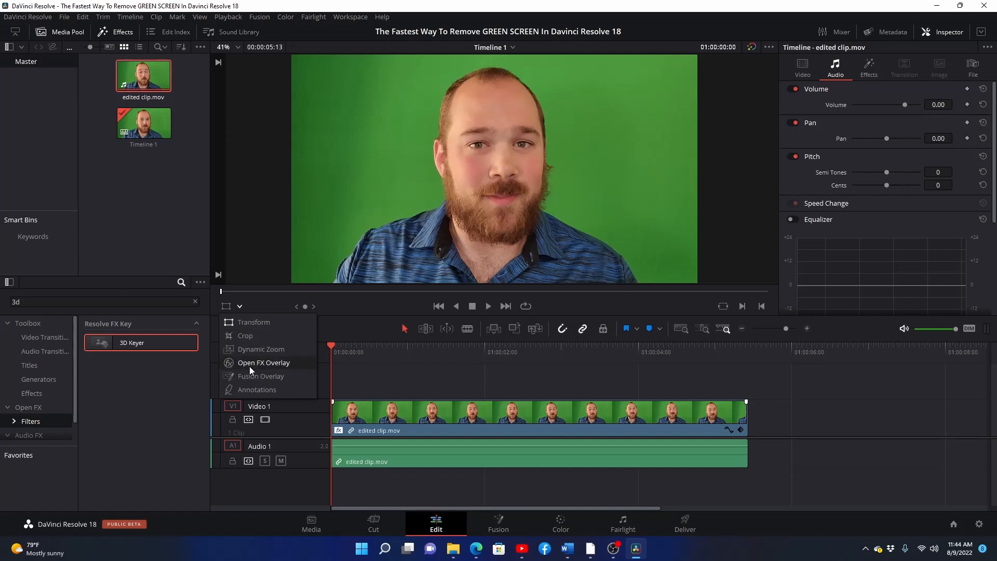
click(263, 363)
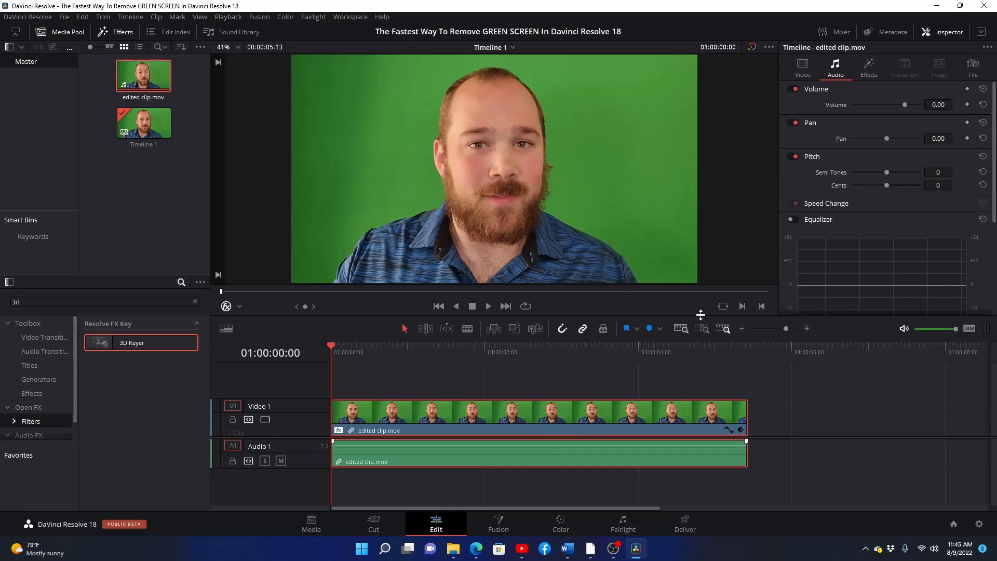
- Apply 3D Keyer to the clip and sample the green screen so the speaker sits over black
click(868, 68)
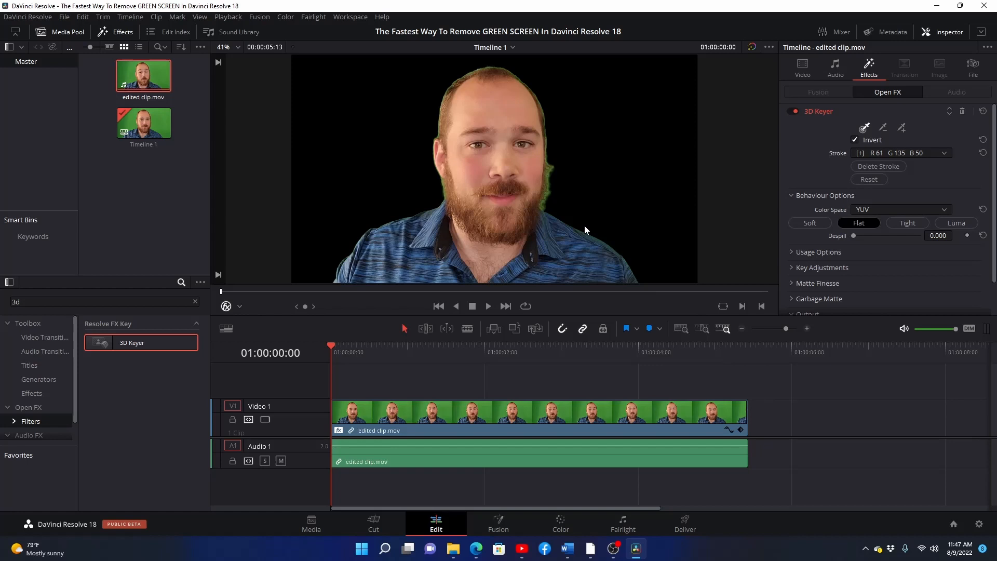
mouse_move(596, 129)
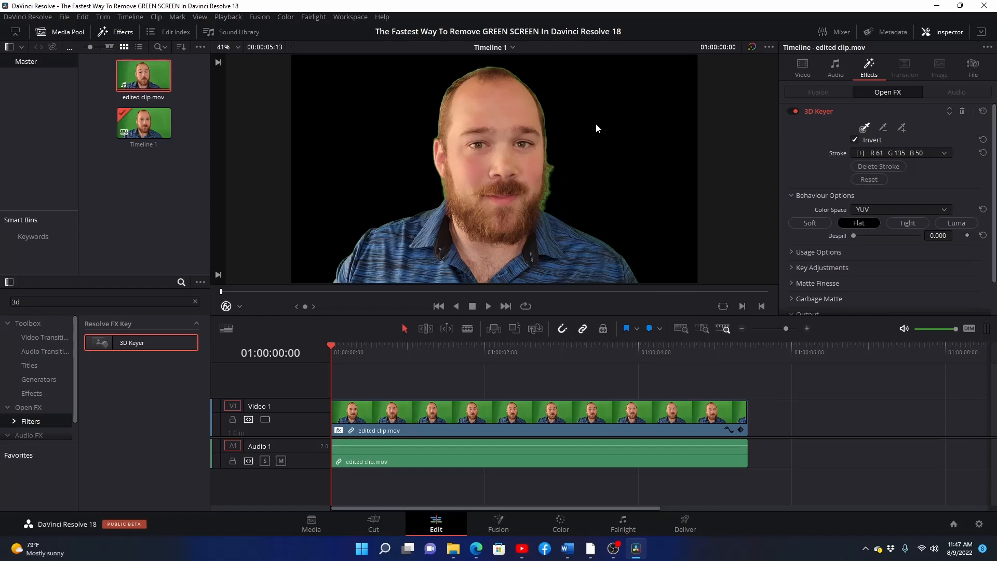
mouse_move(674, 261)
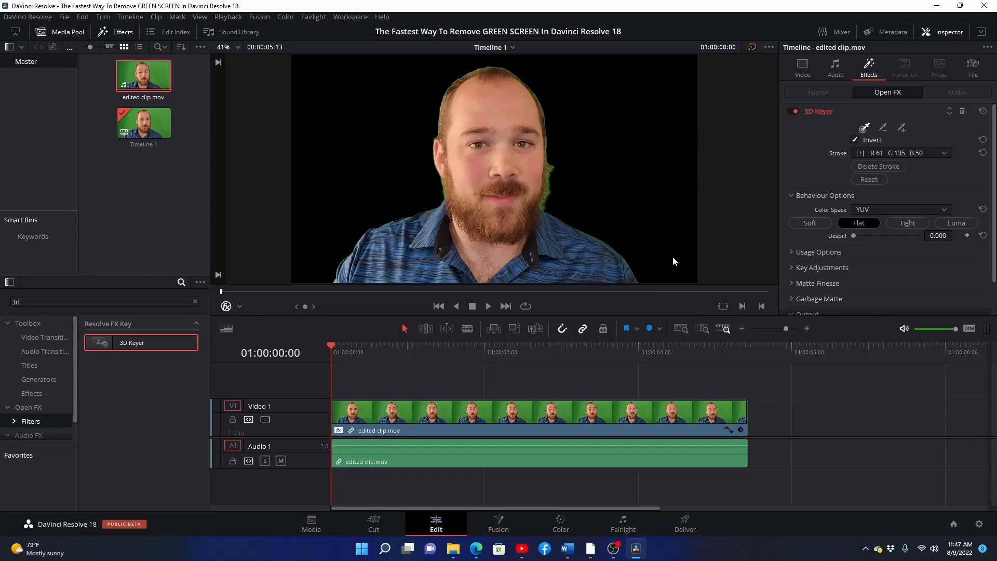
mouse_move(839, 266)
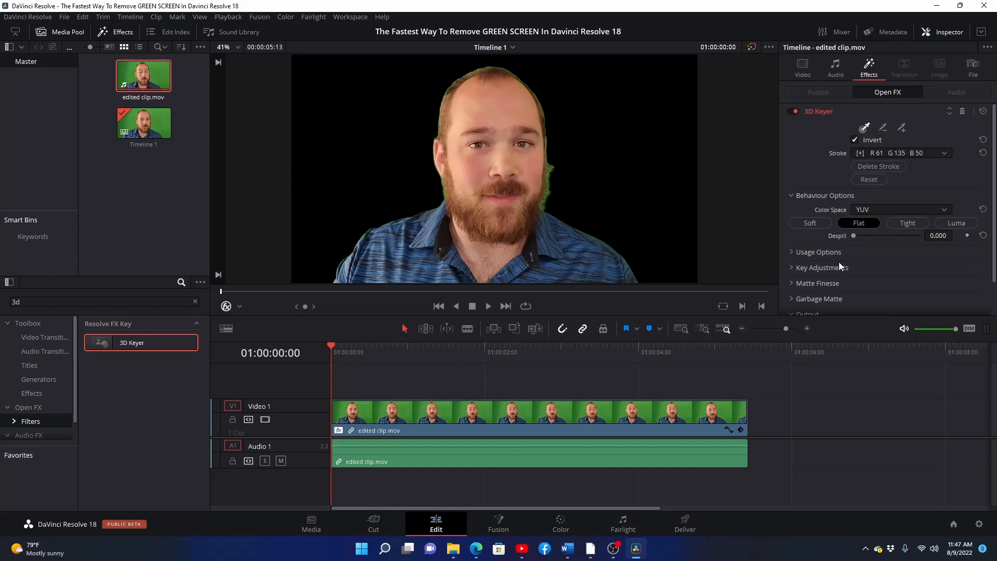
- Collapse Behaviour Options and expand the keyer's Output section showing Final Composite with alpha
click(792, 196)
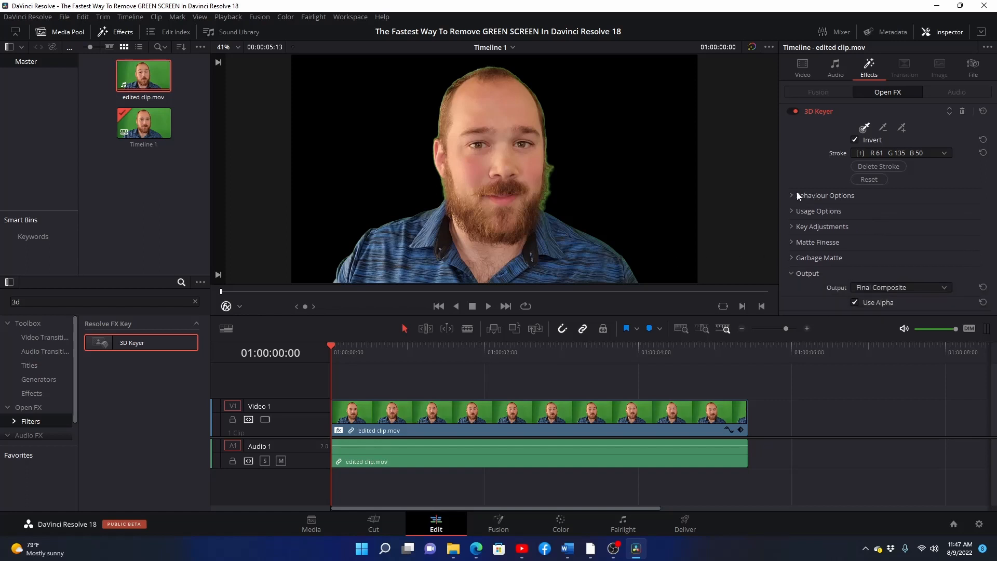
click(792, 195)
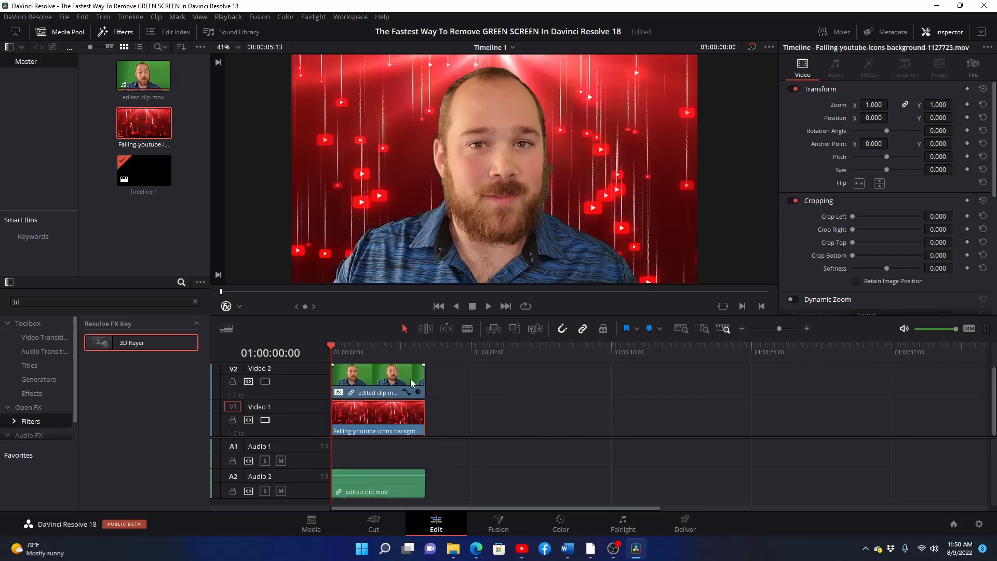
- Play back the keyed speaker composited over the falling red YouTube-icons background
click(488, 306)
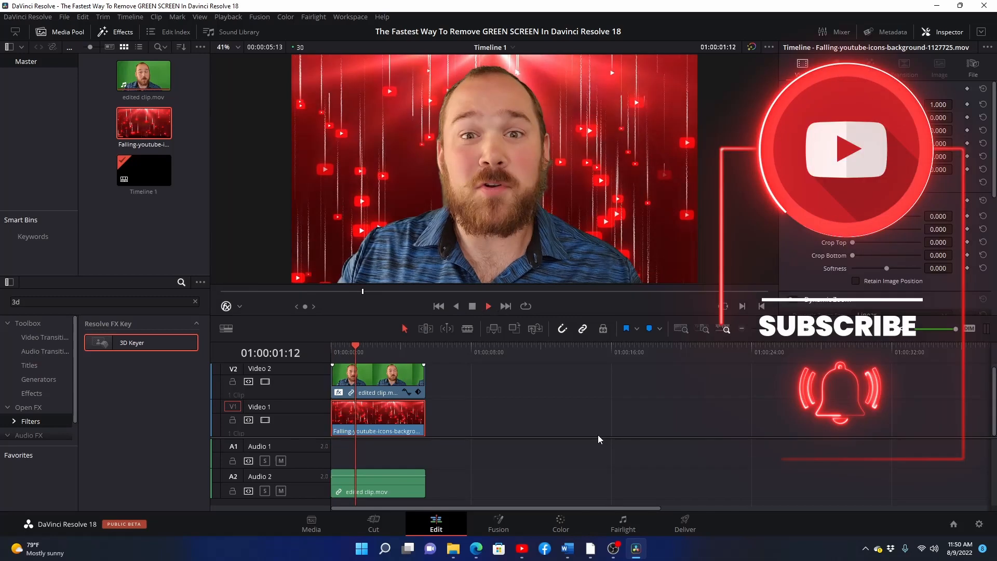